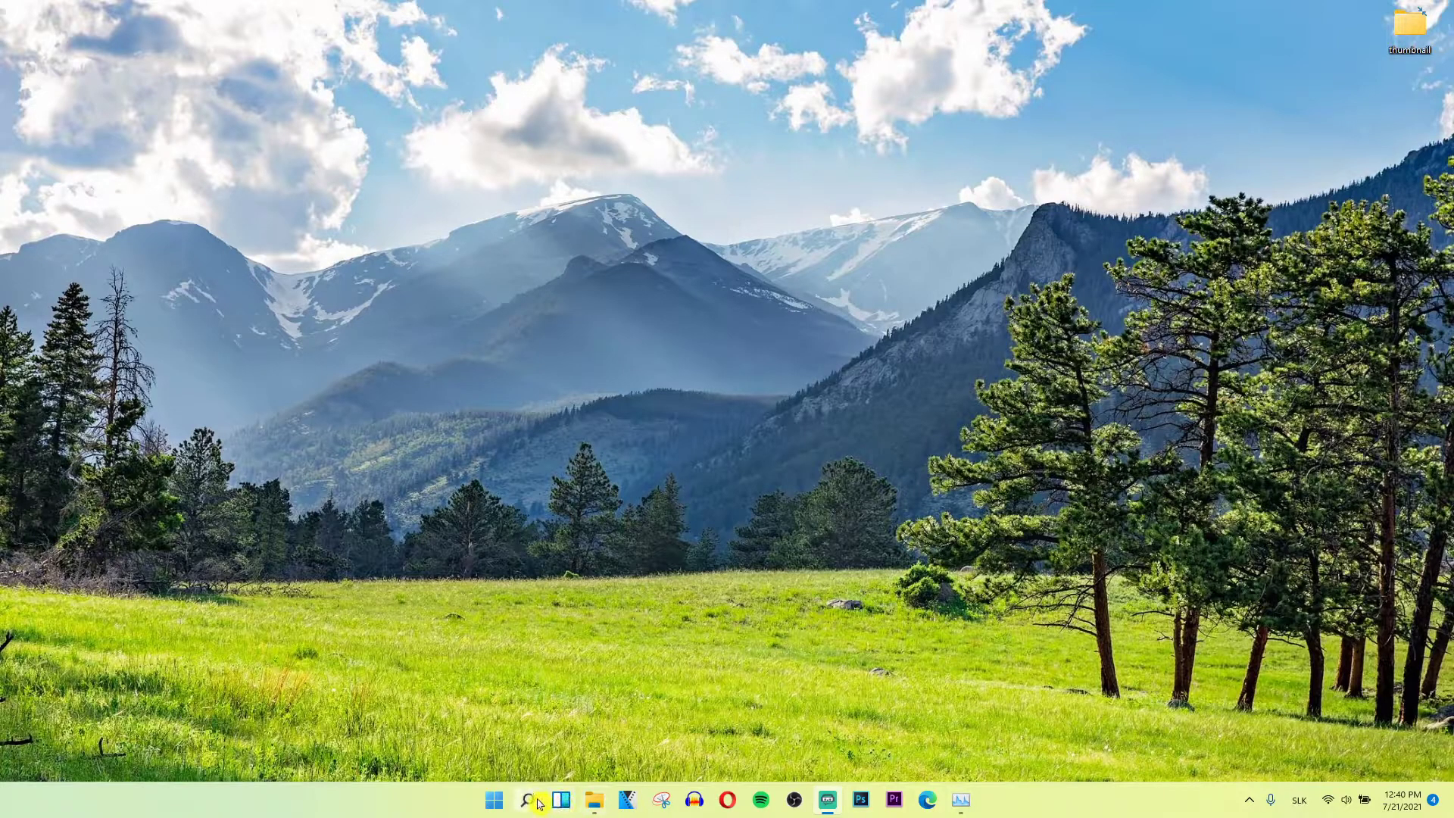
# Search Windows for Control Panel from the taskbar search box.
pyautogui.click(527, 800)
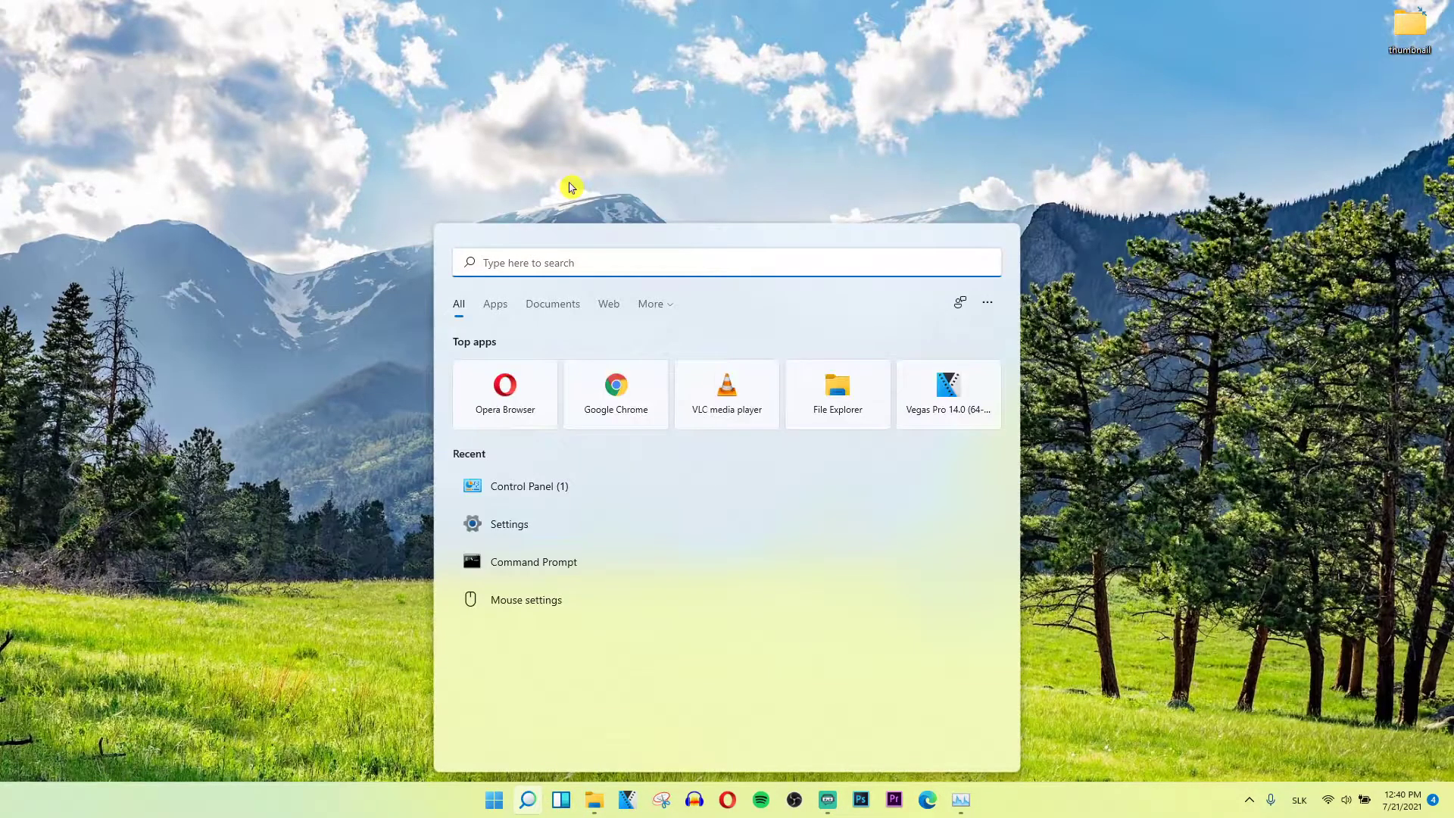
pyautogui.write('conr')
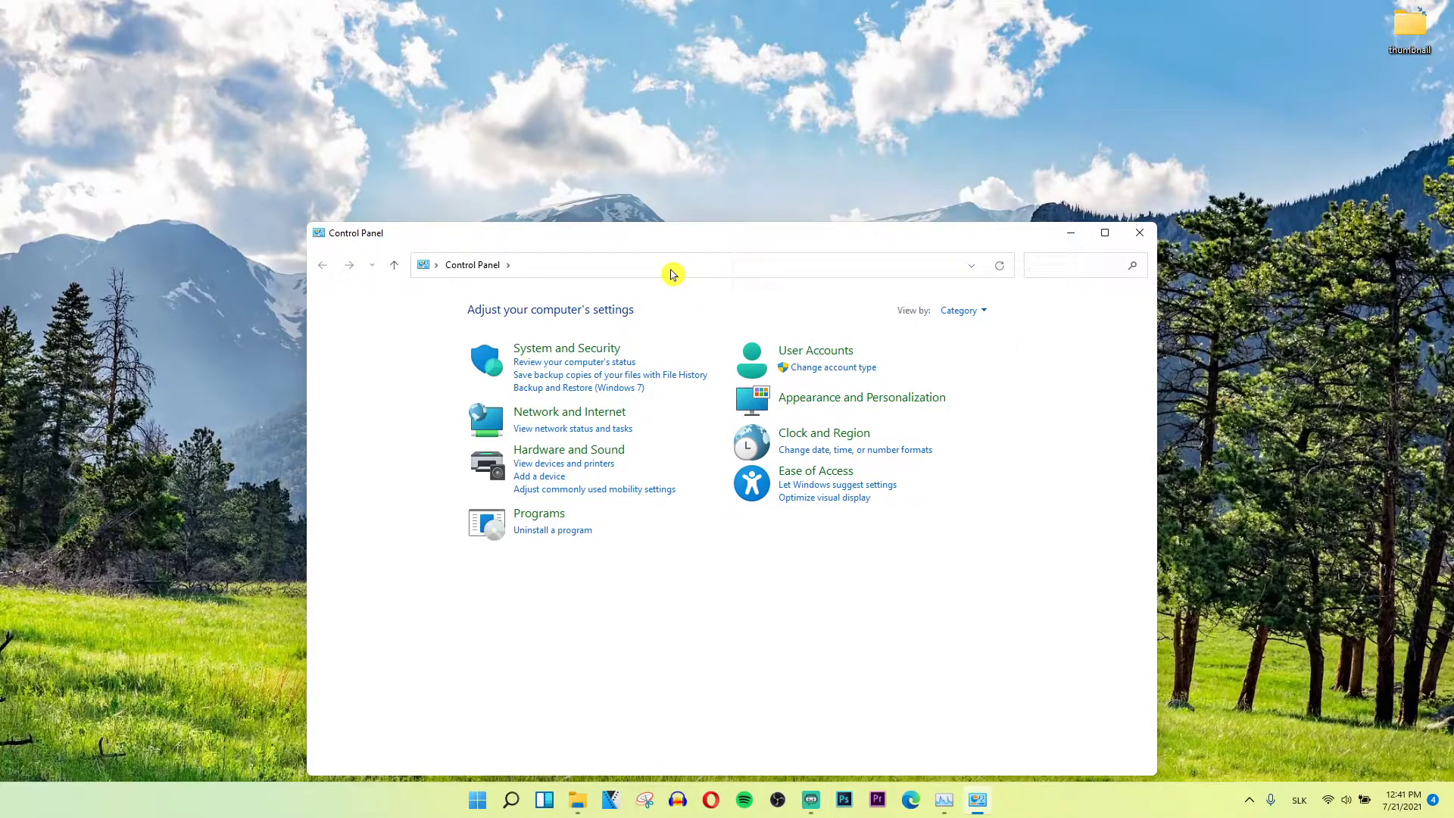
pyautogui.moveTo(768, 242)
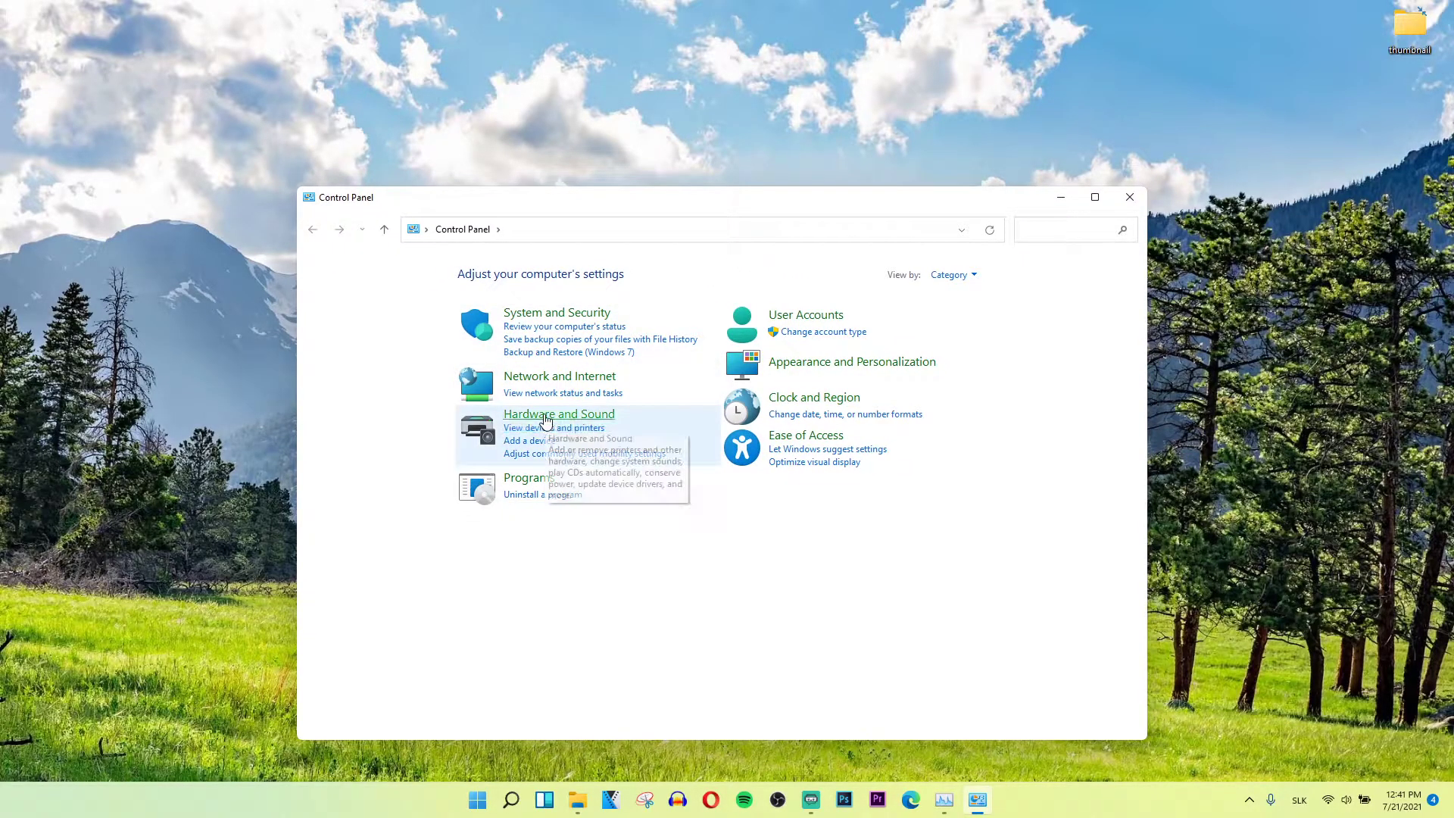
# Go to Hardware and Sound, then open Devices and Printers.
pyautogui.click(557, 414)
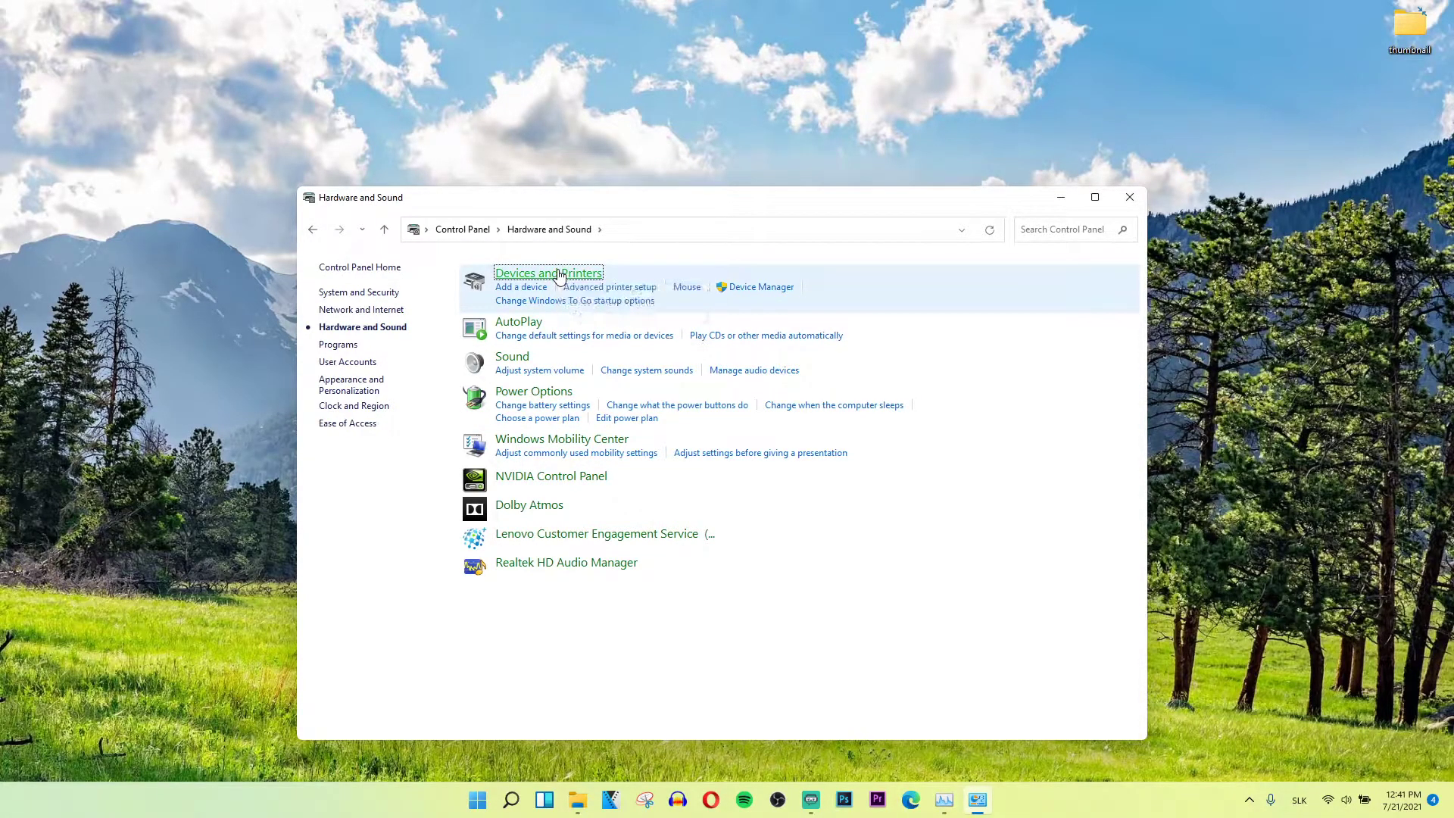
pyautogui.click(548, 273)
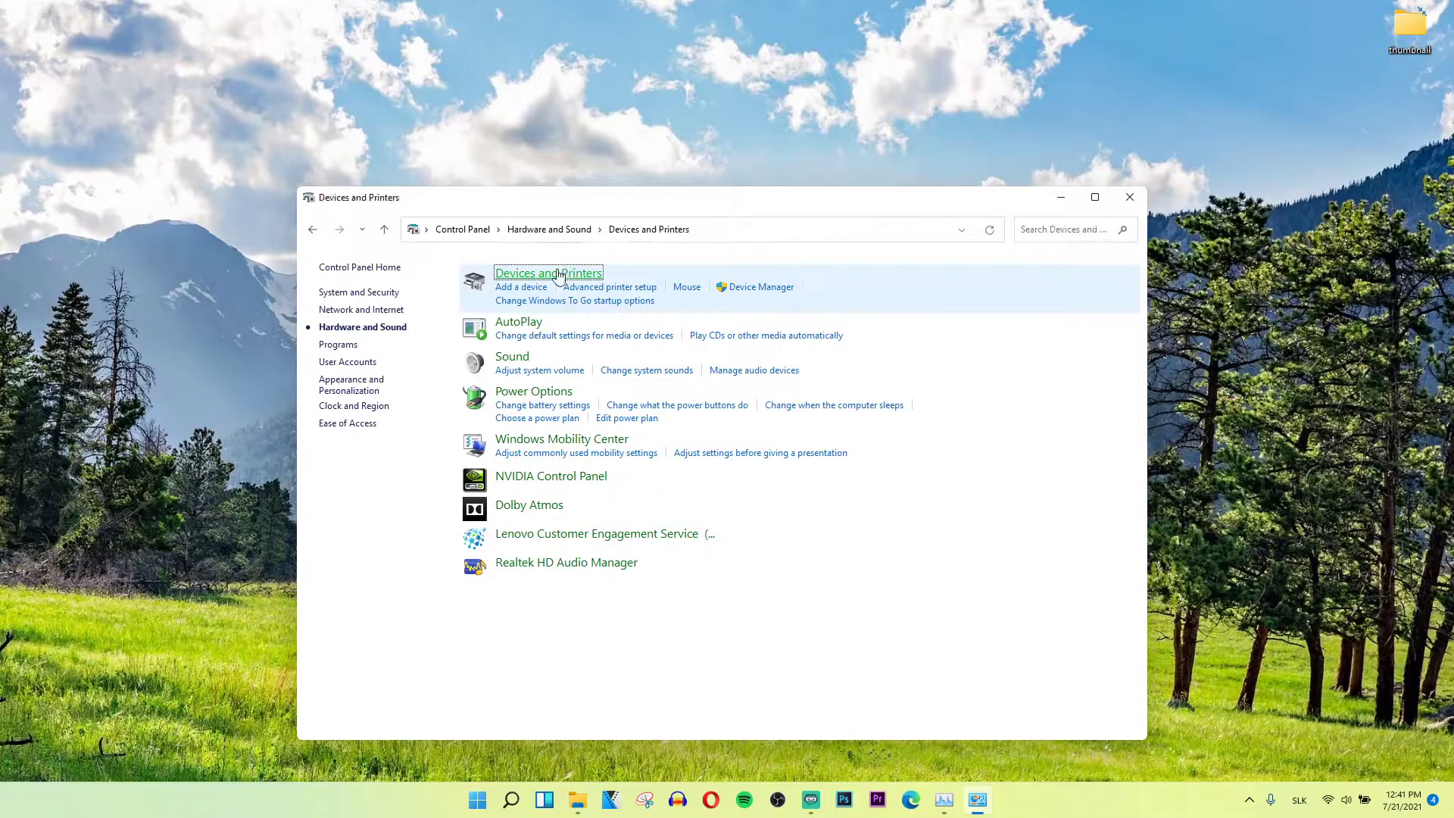
pyautogui.click(548, 273)
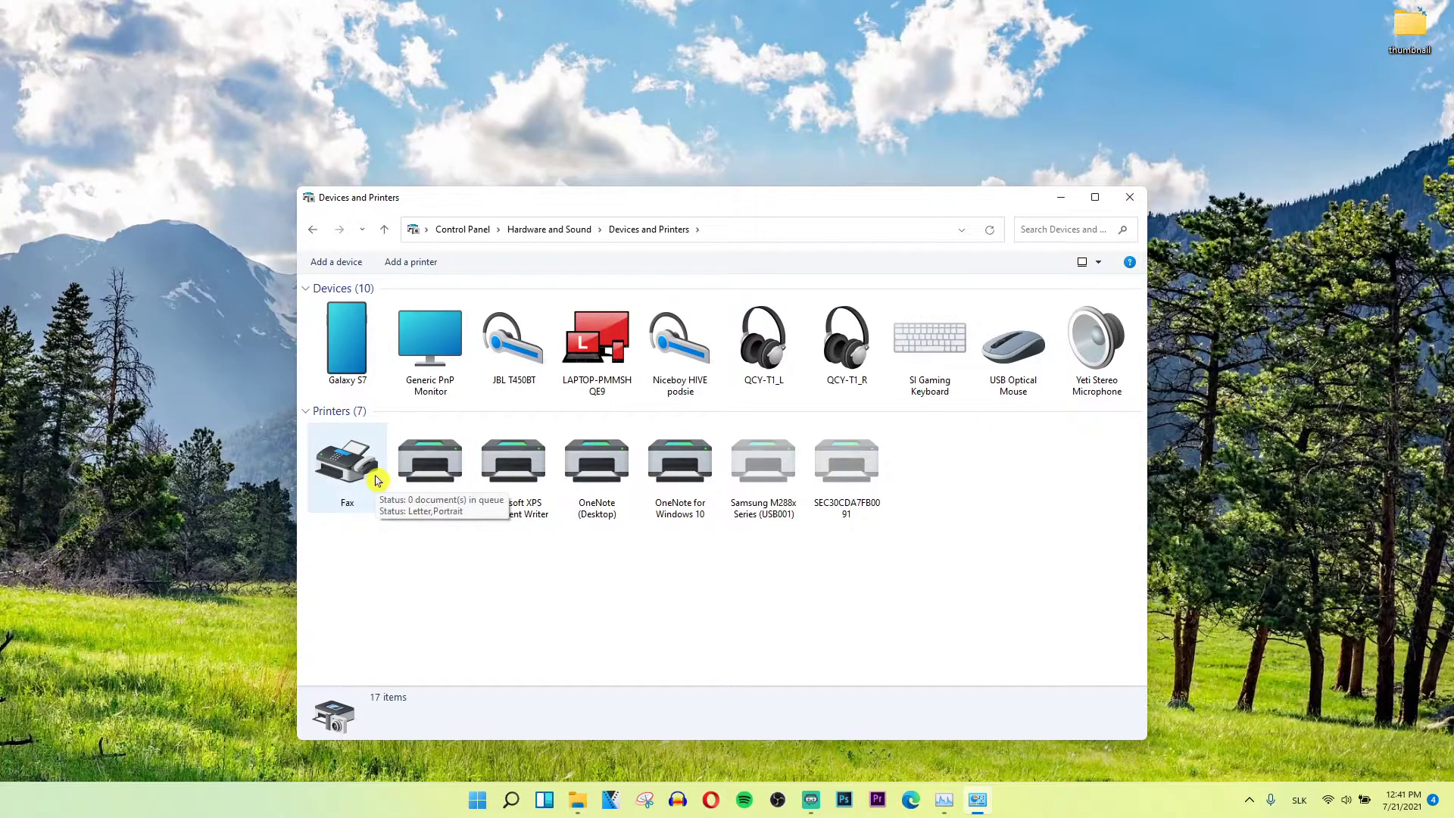
pyautogui.rightClick(347, 464)
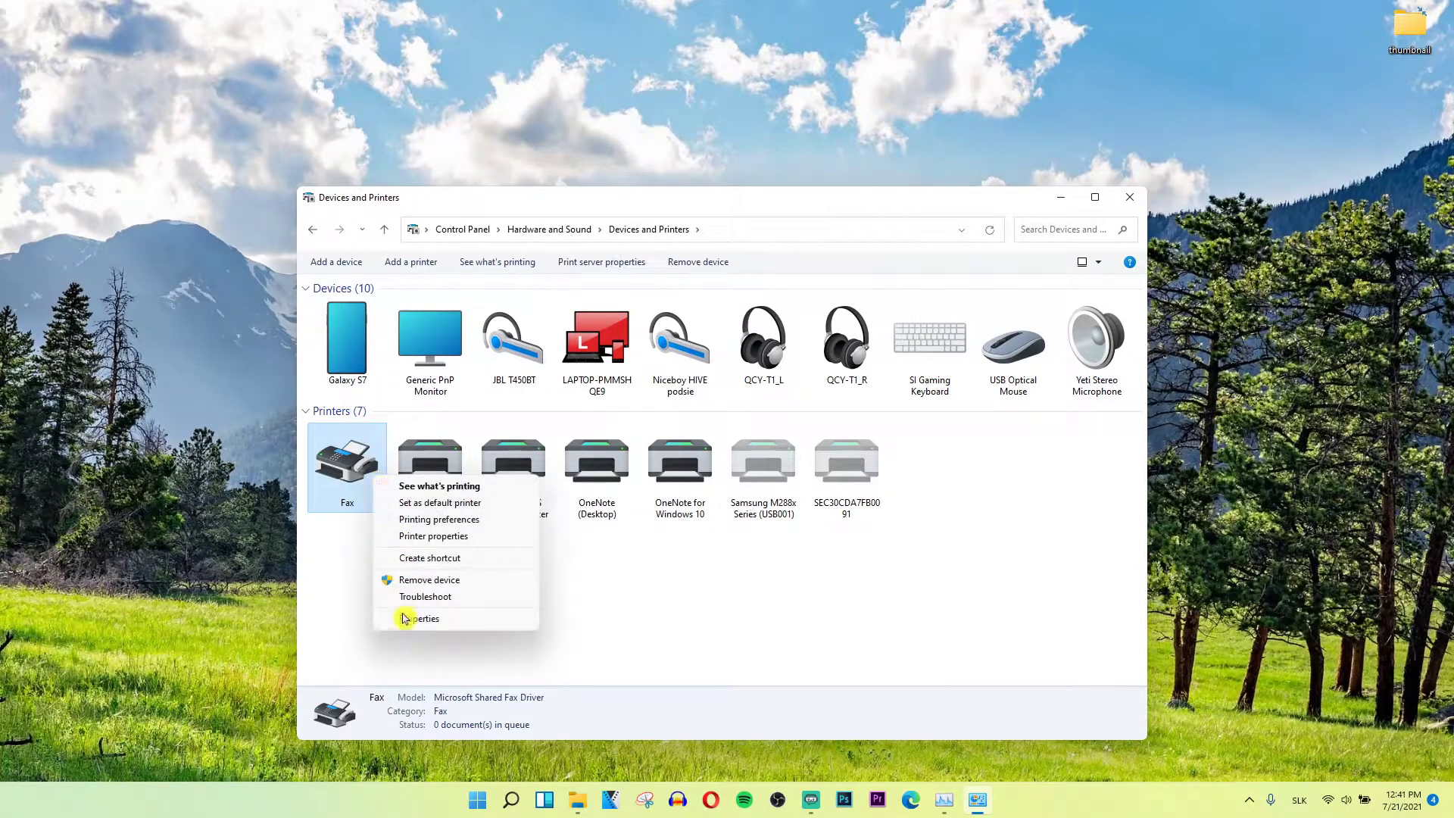
pyautogui.click(422, 618)
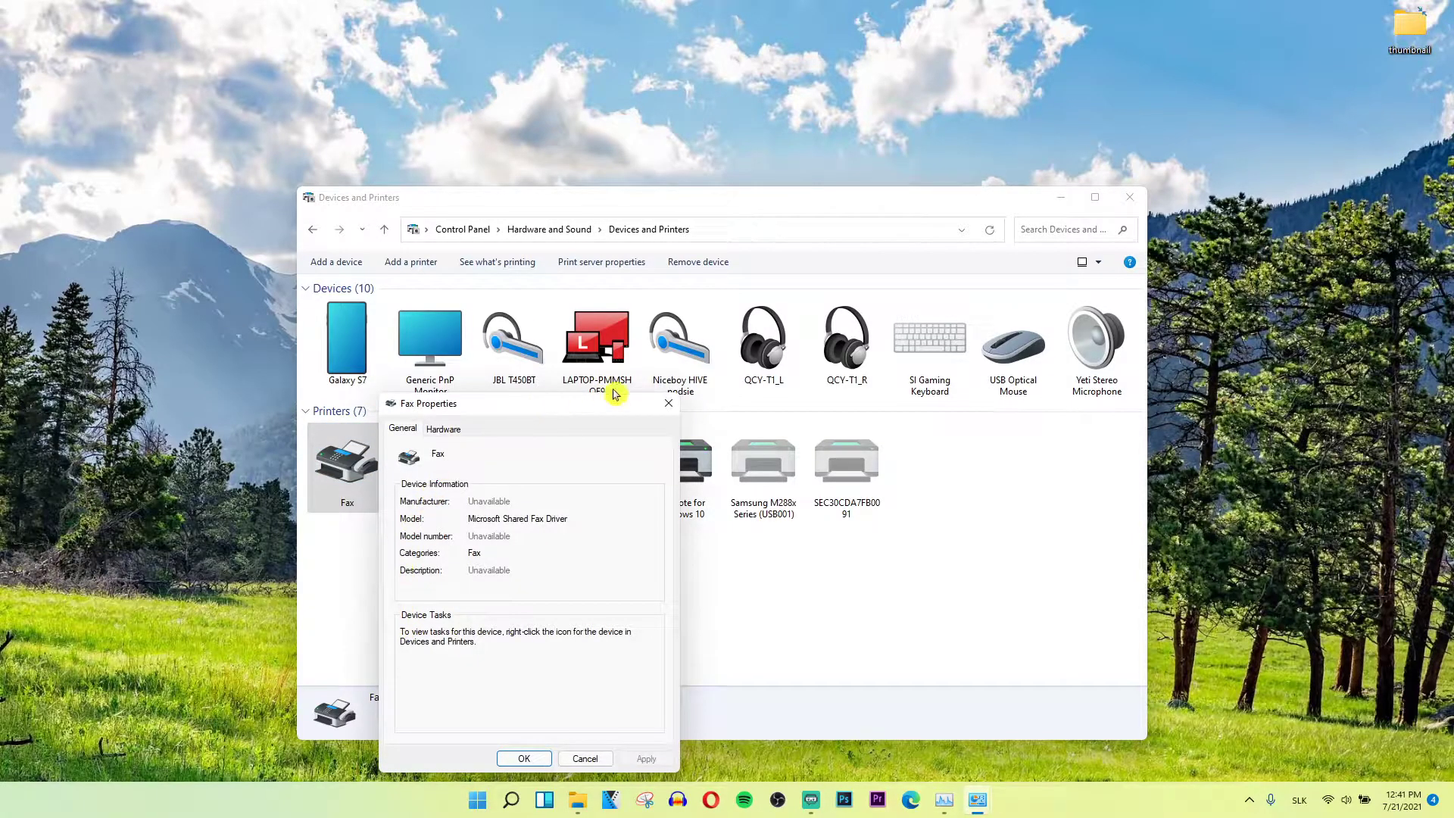
pyautogui.click(666, 403)
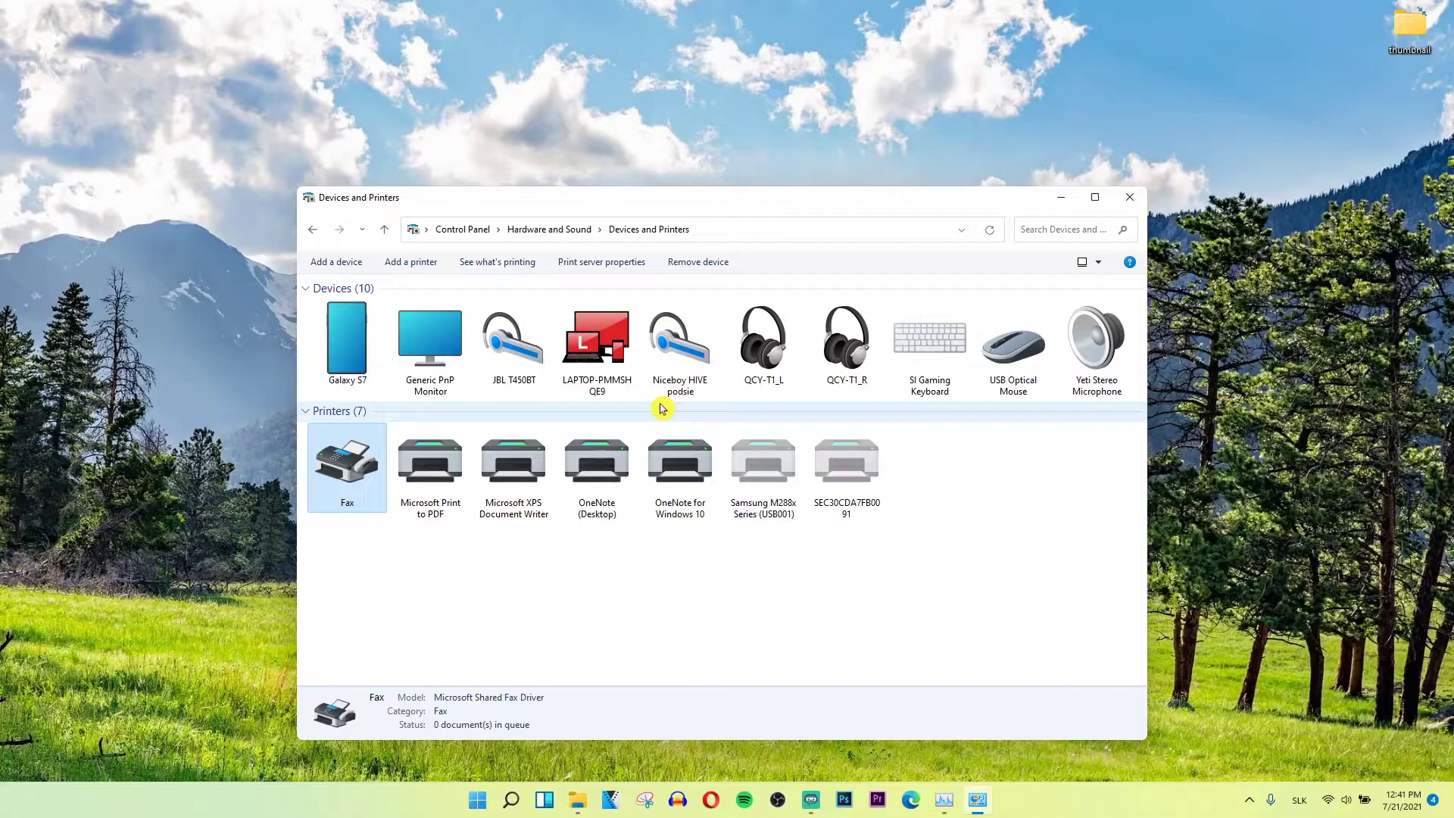
pyautogui.moveTo(591, 412)
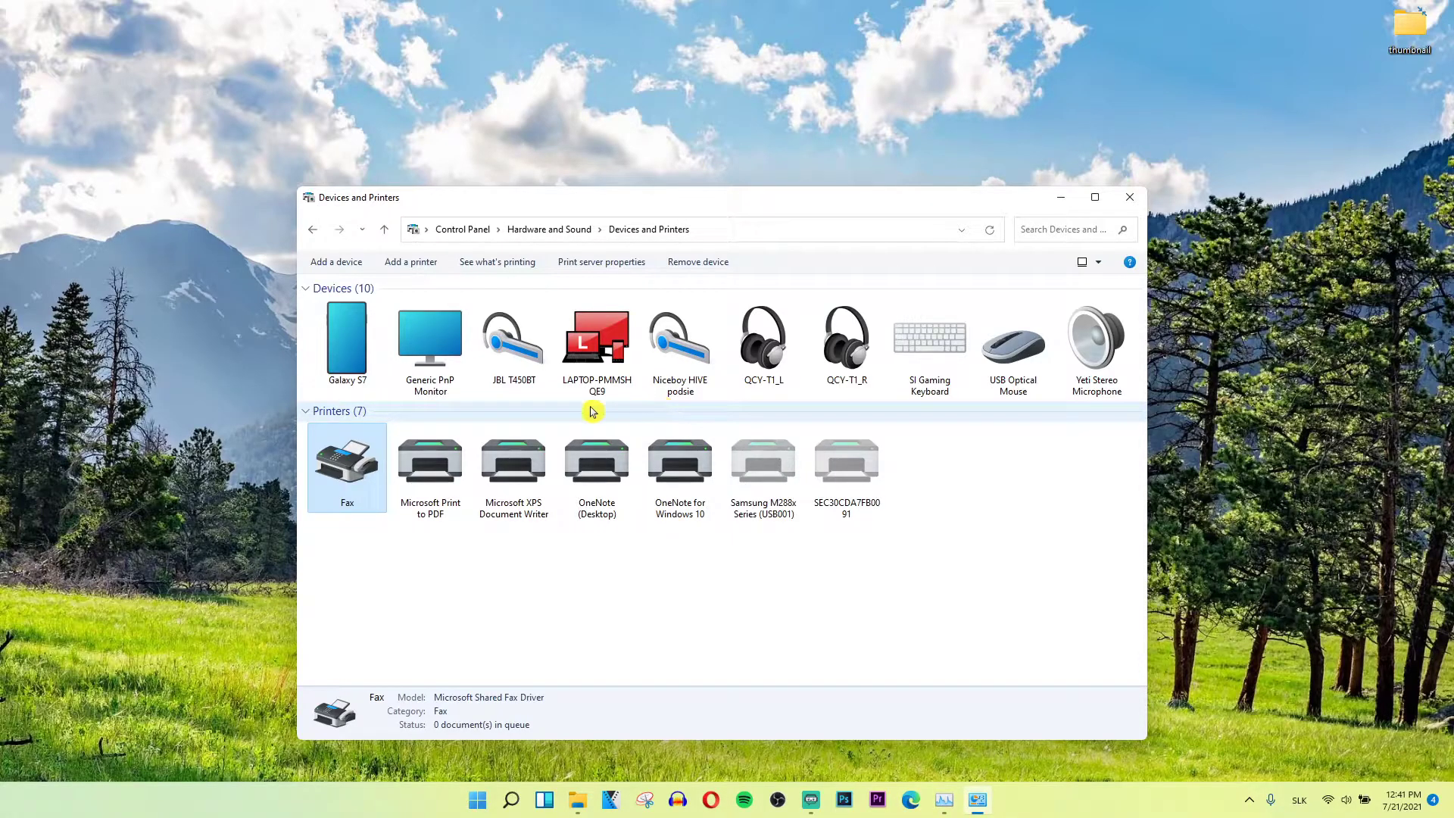
pyautogui.moveTo(281, 347)
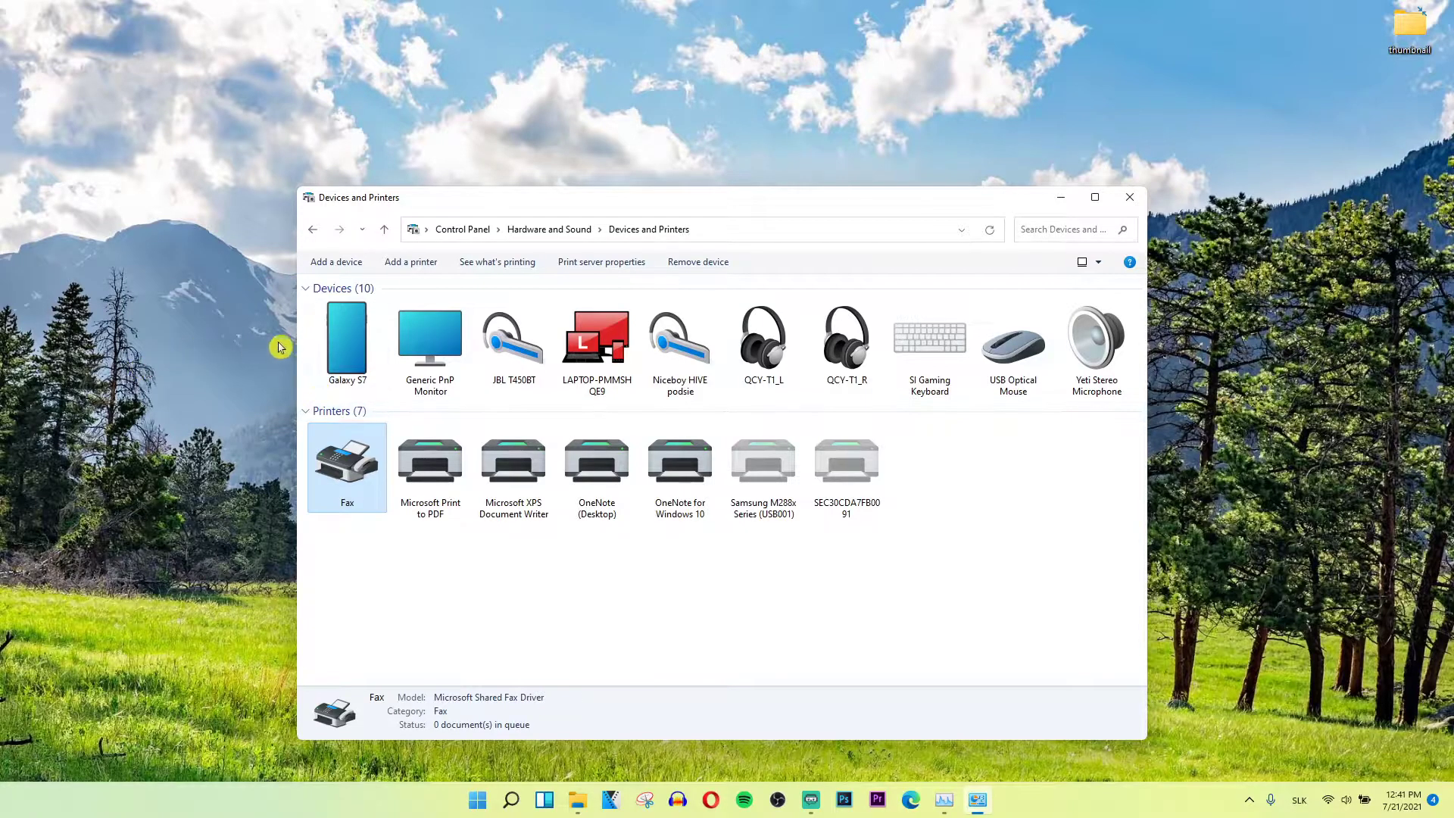
pyautogui.rightClick(347, 461)
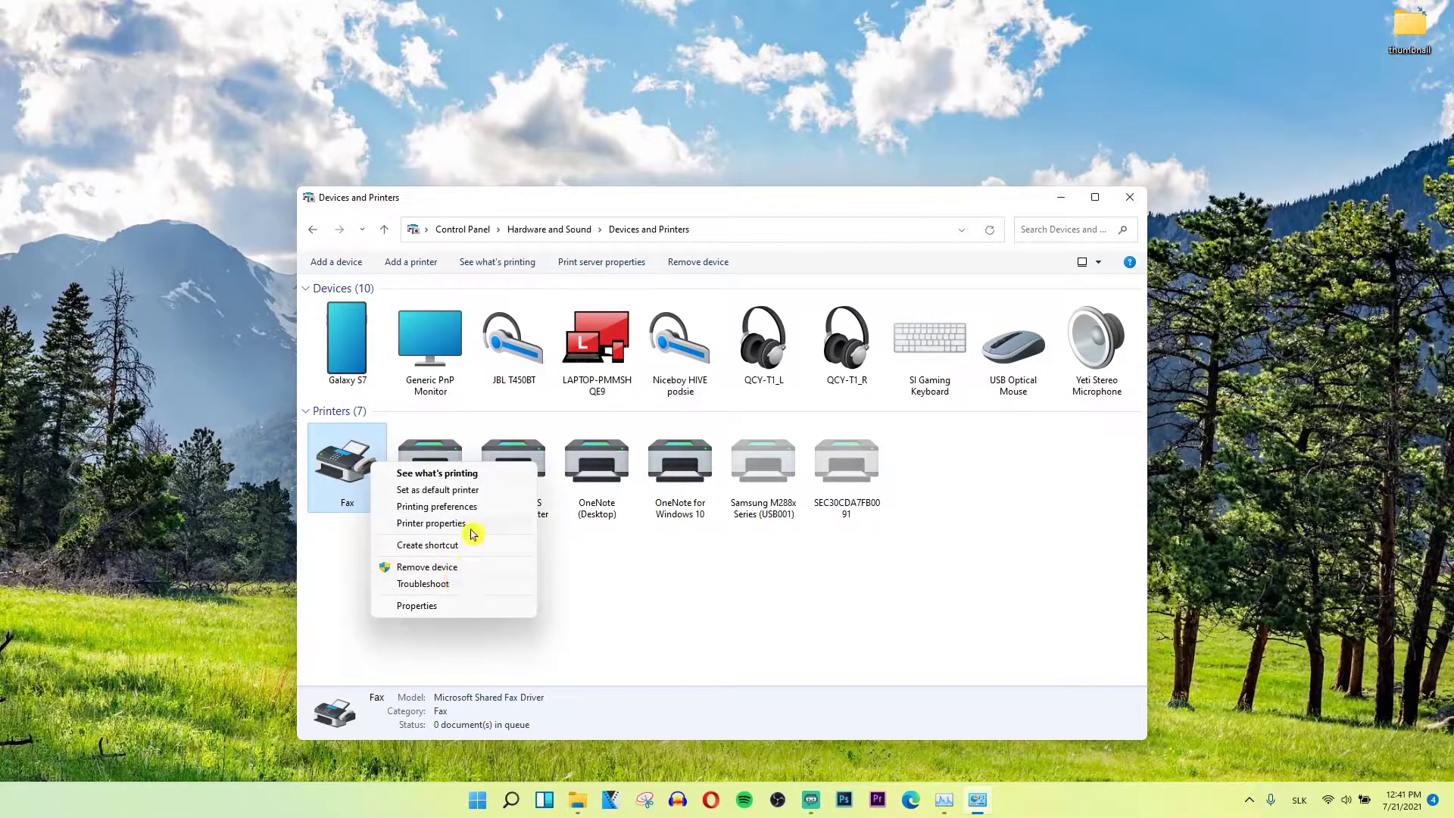
pyautogui.click(480, 519)
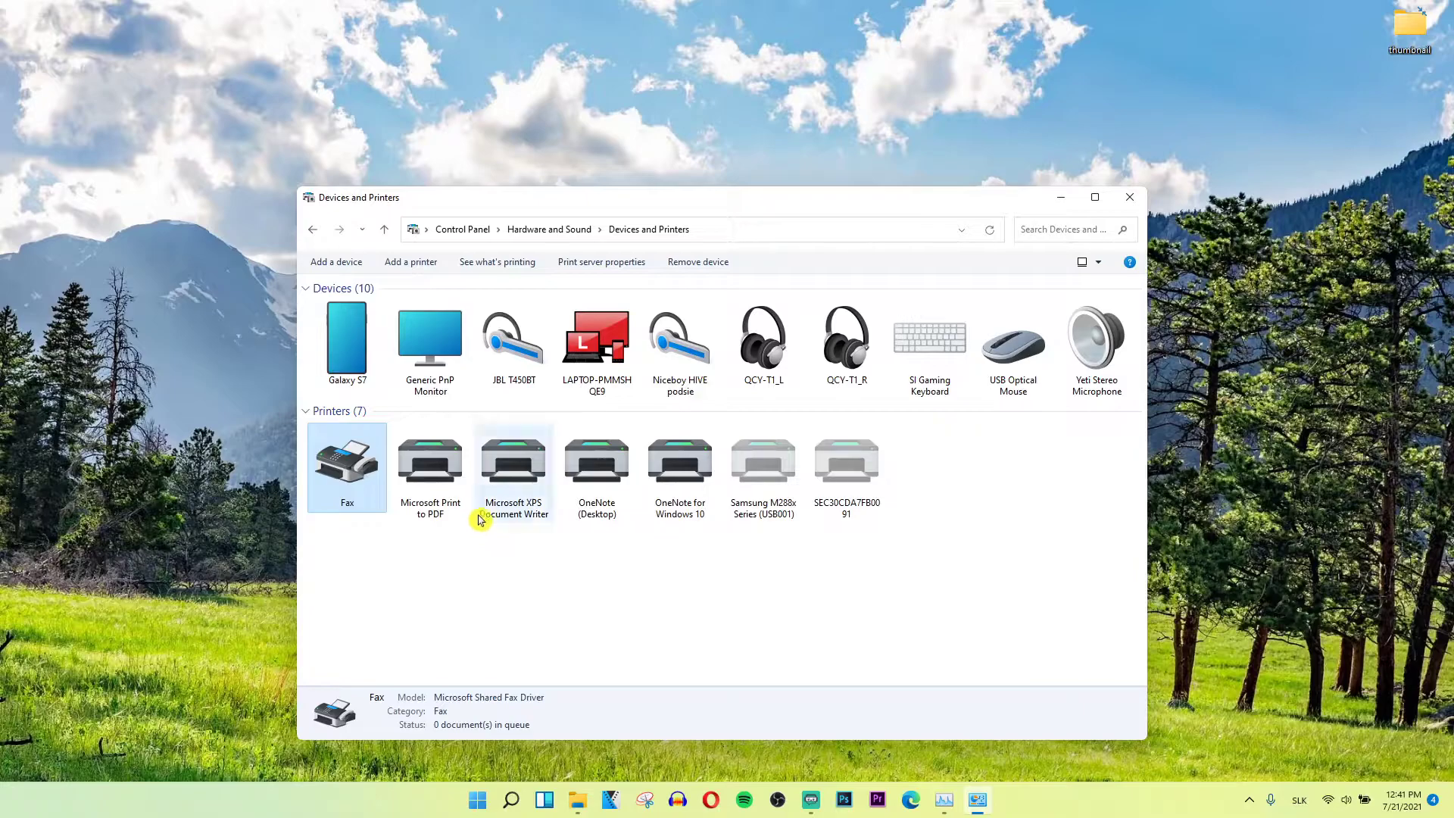
pyautogui.moveTo(590, 202)
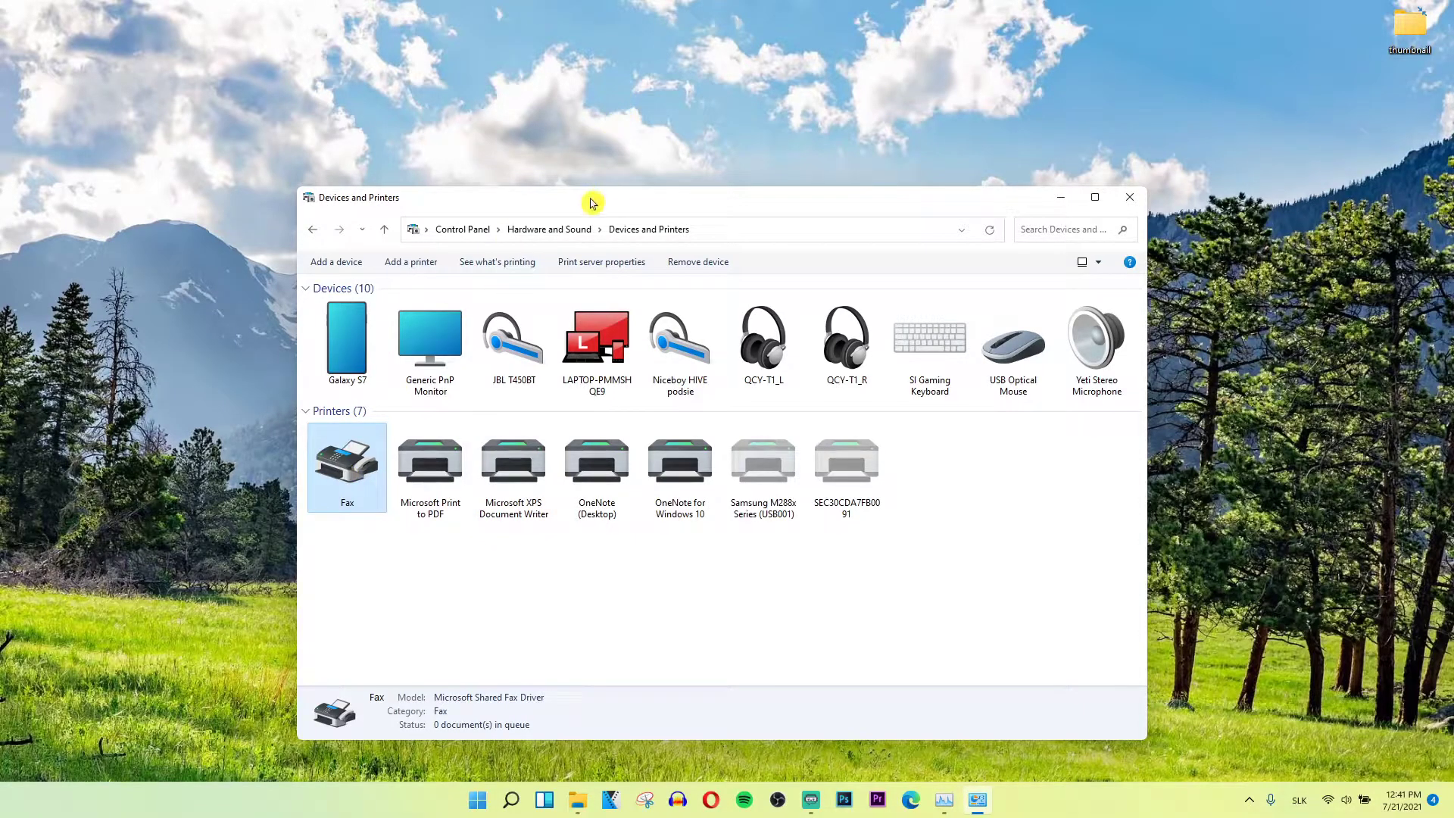
pyautogui.doubleClick(347, 464)
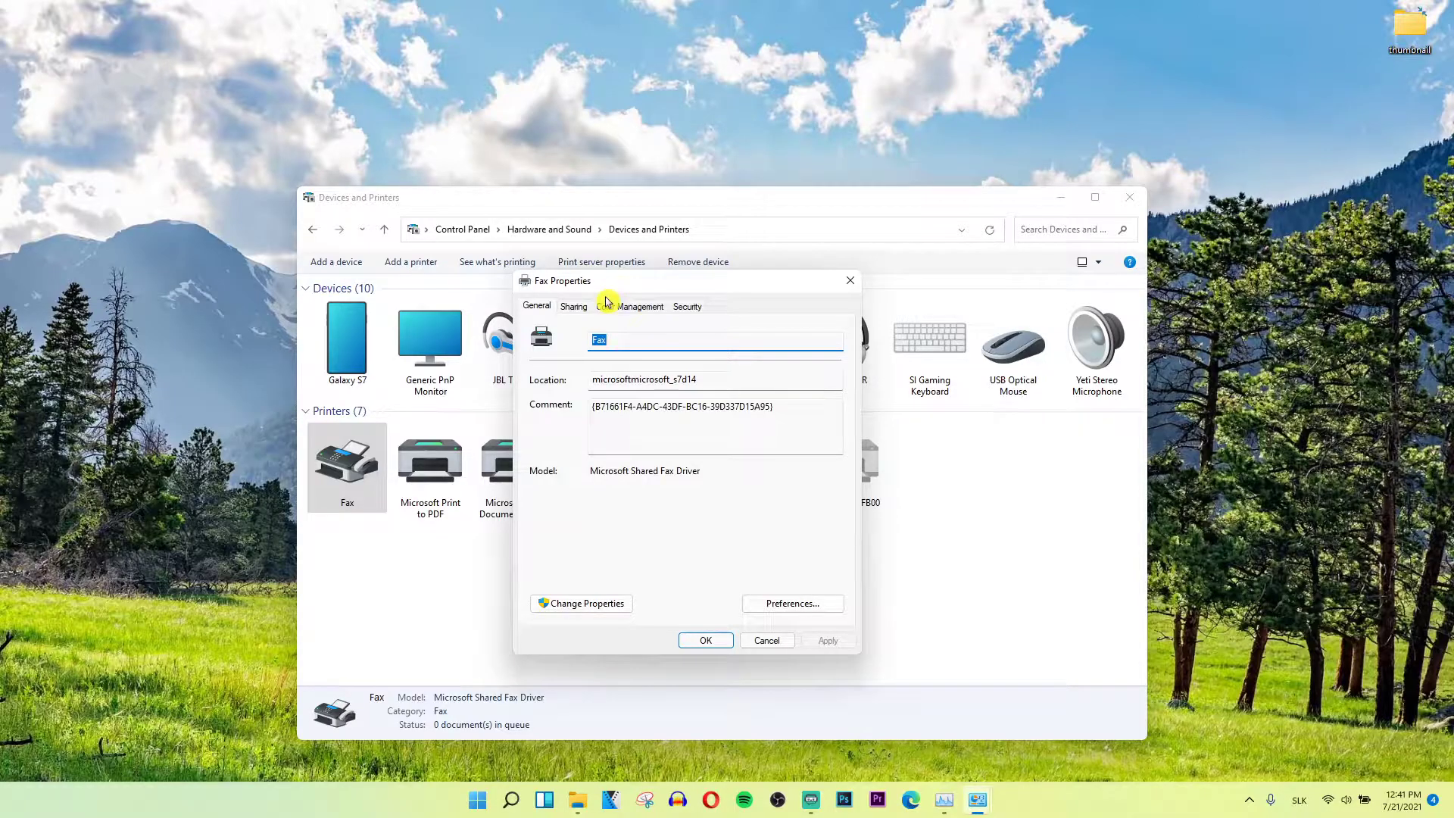
pyautogui.click(686, 306)
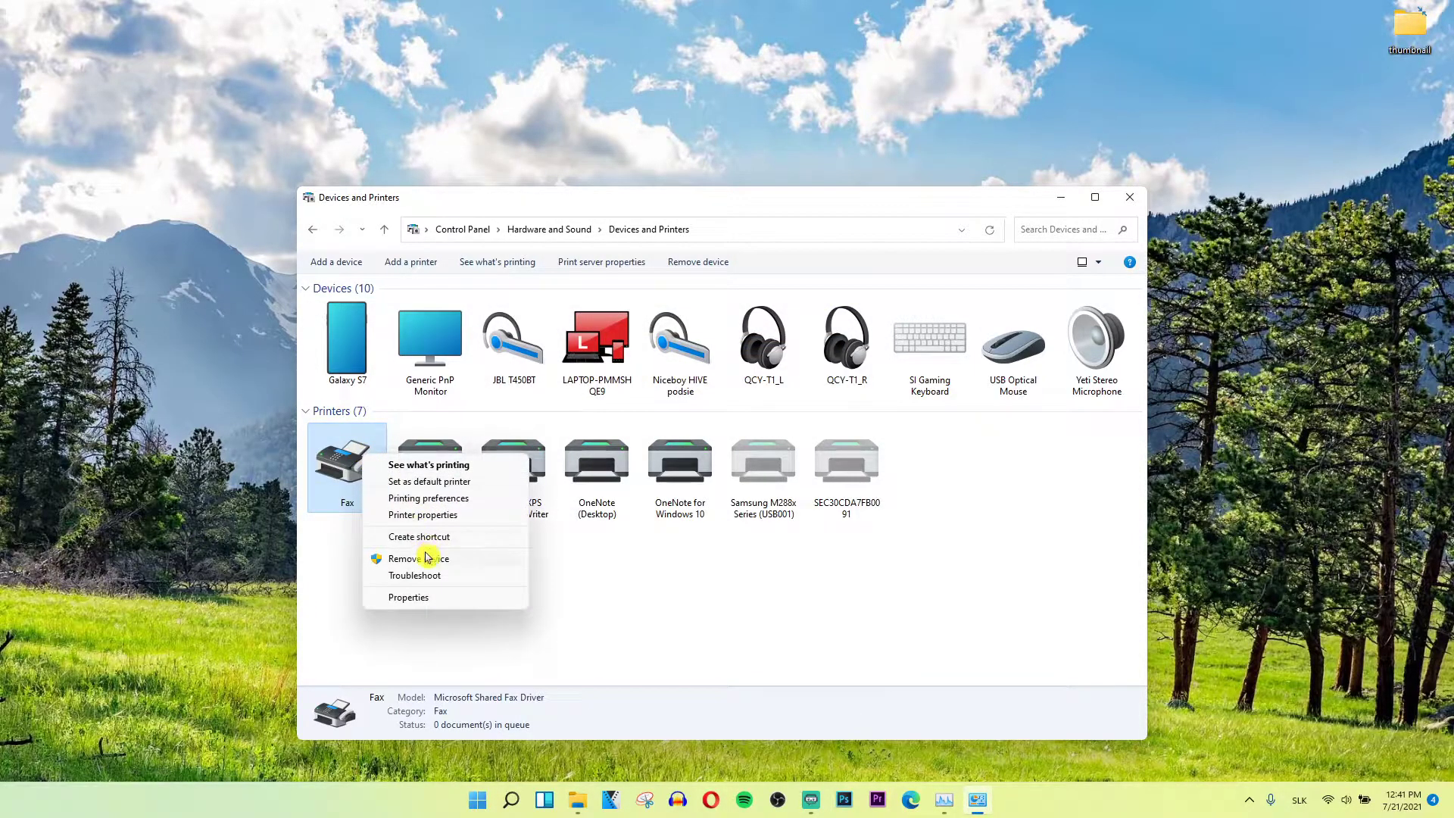
# Choose Printing preferences from the Fax printer's context menu.
pyautogui.click(429, 499)
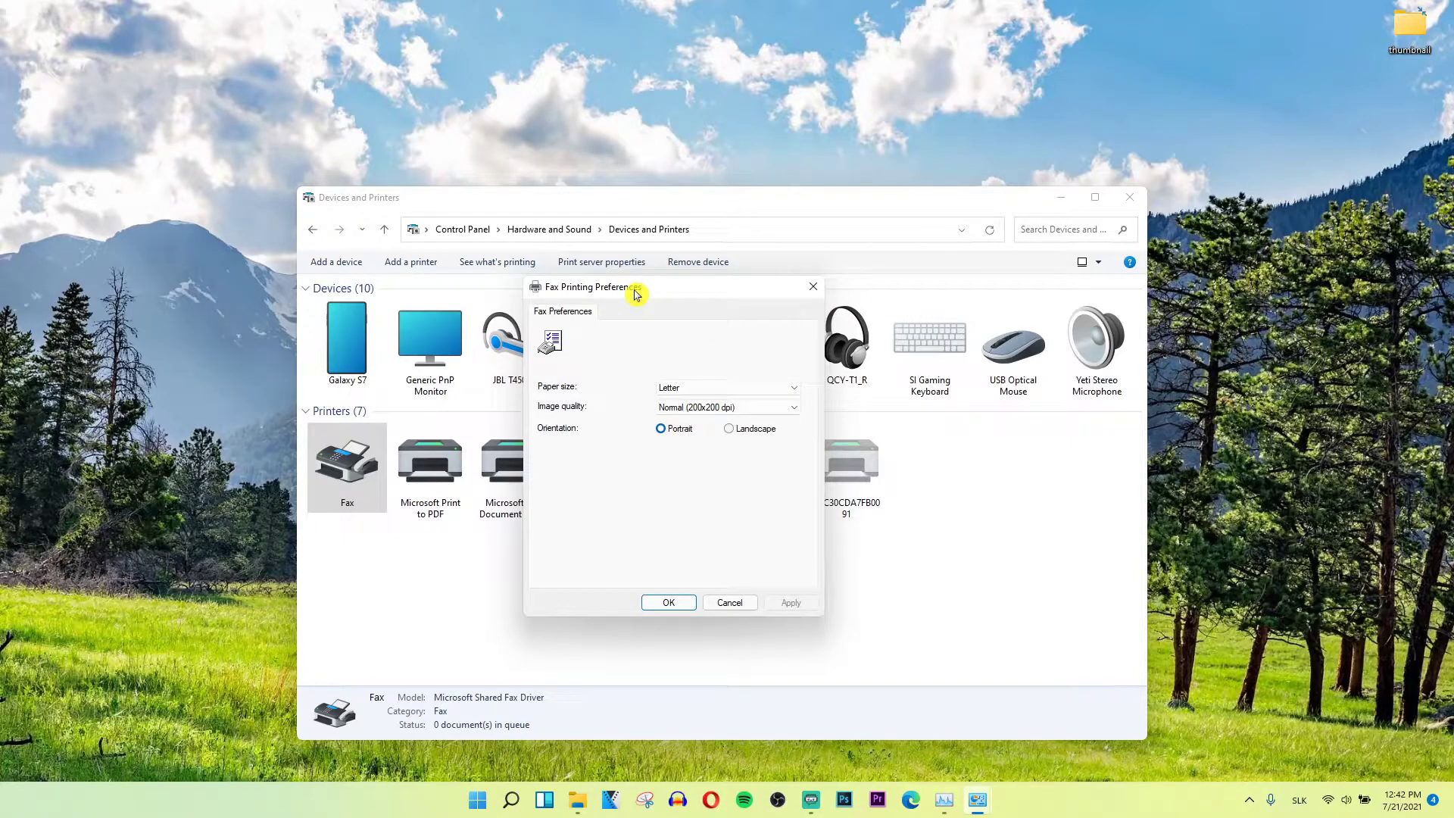
pyautogui.moveTo(855, 272)
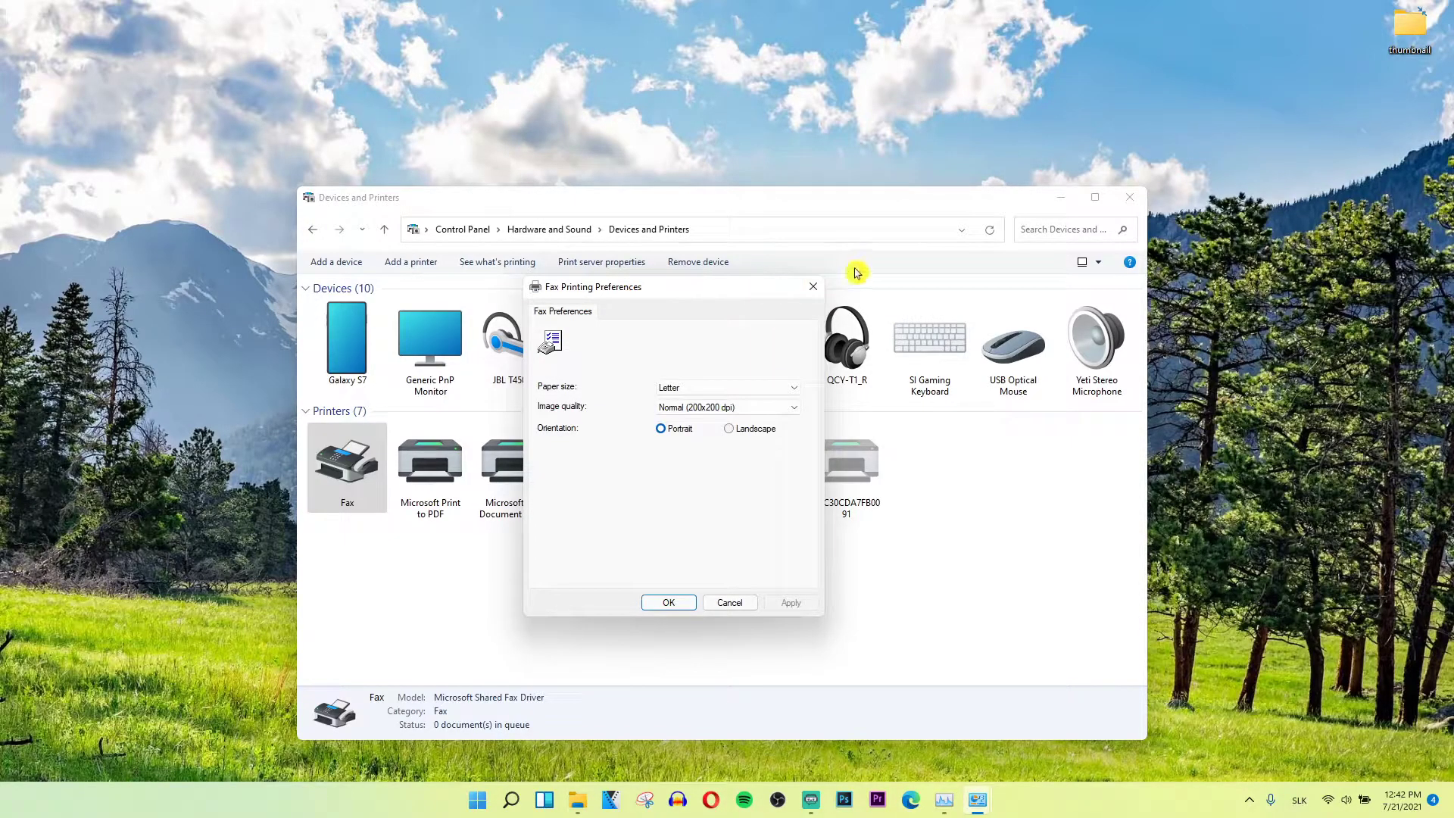